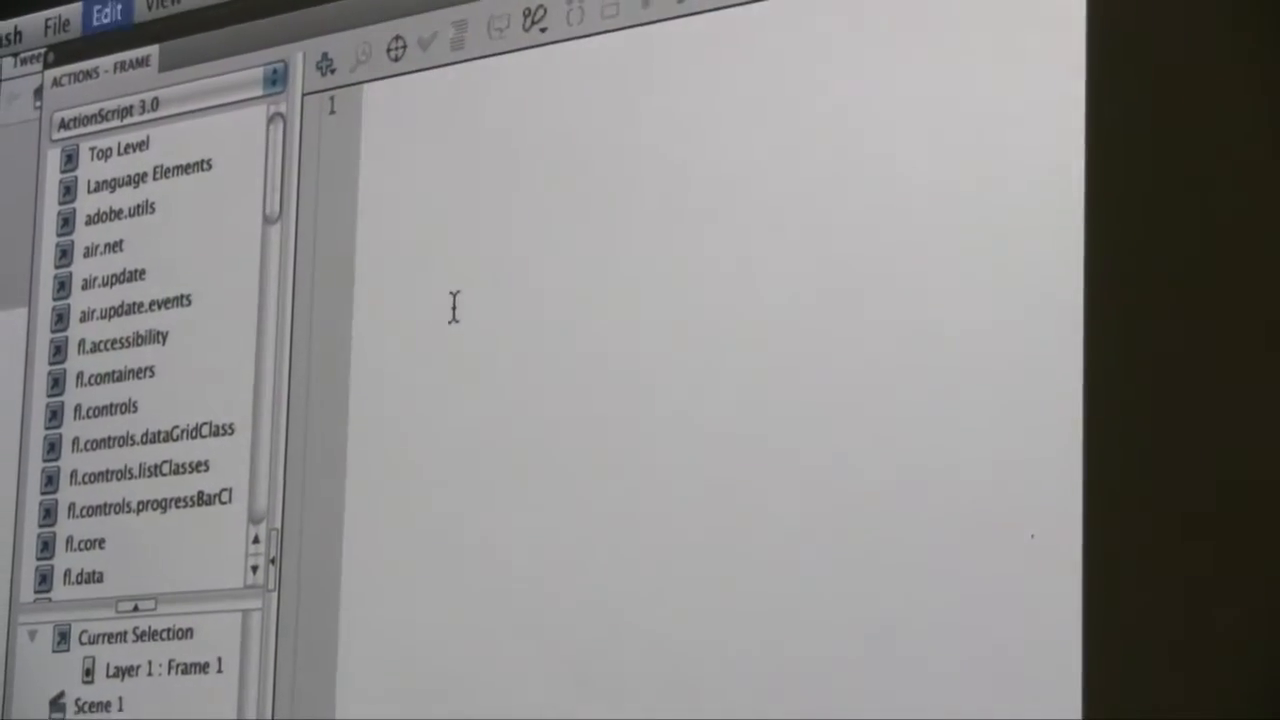
Step: Write Tweener.addTween(Target, {x: 100, y: 100}); in frame 1's script
{"action": "type", "text": "Tw"}
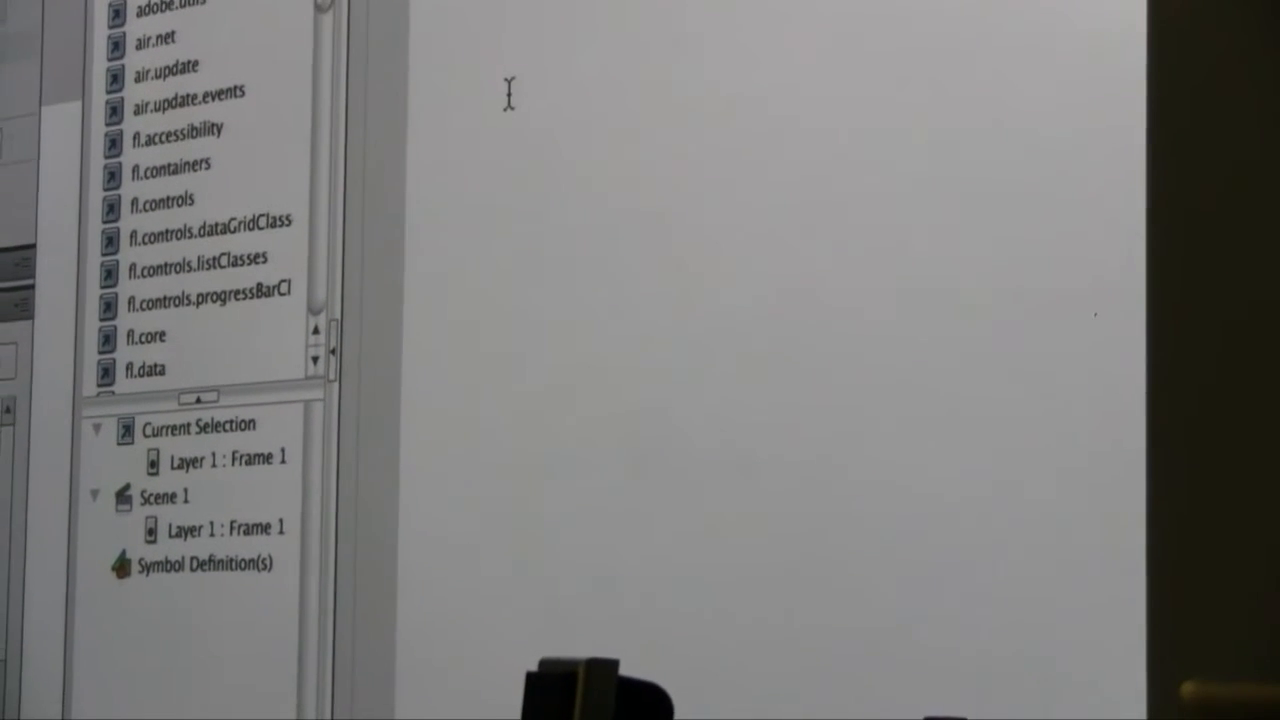
{"action": "type", "text": "Tweener.addTween(Target, {x: 100, y: 100});"}
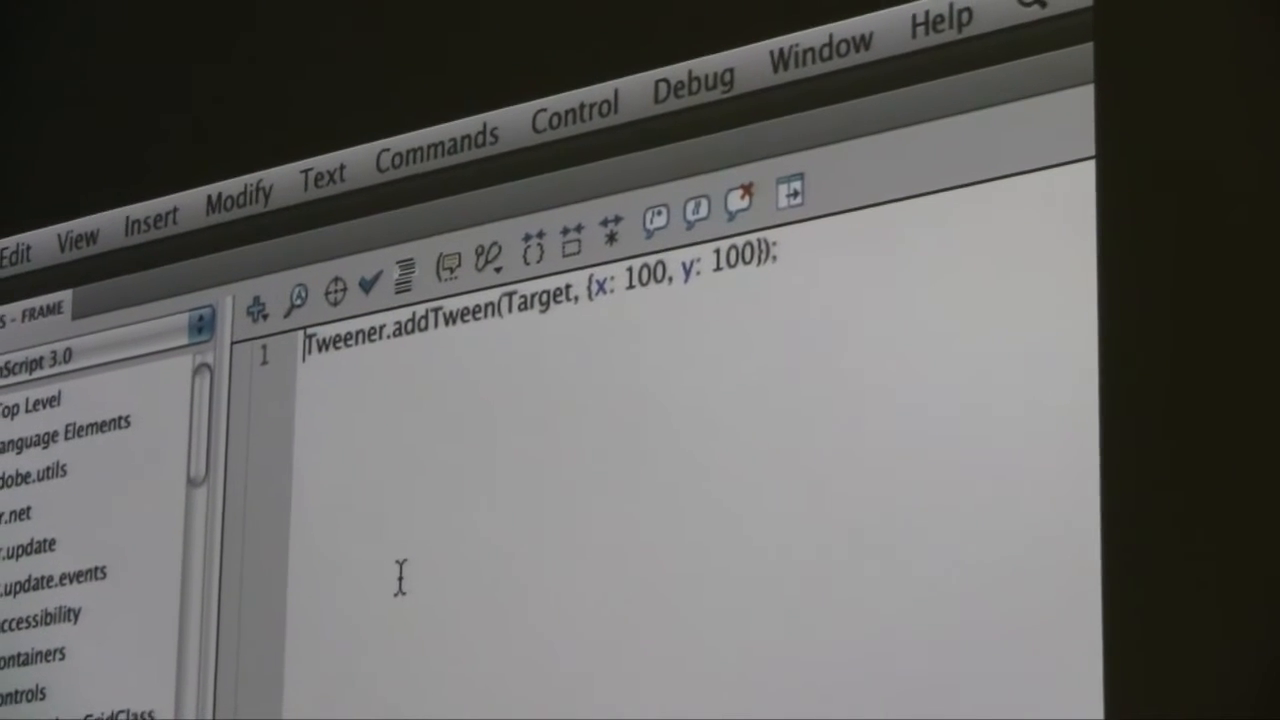
Step: Add import caurina.transitions.Tweener; above the tween line
{"action": "type", "text": "import caurin"}
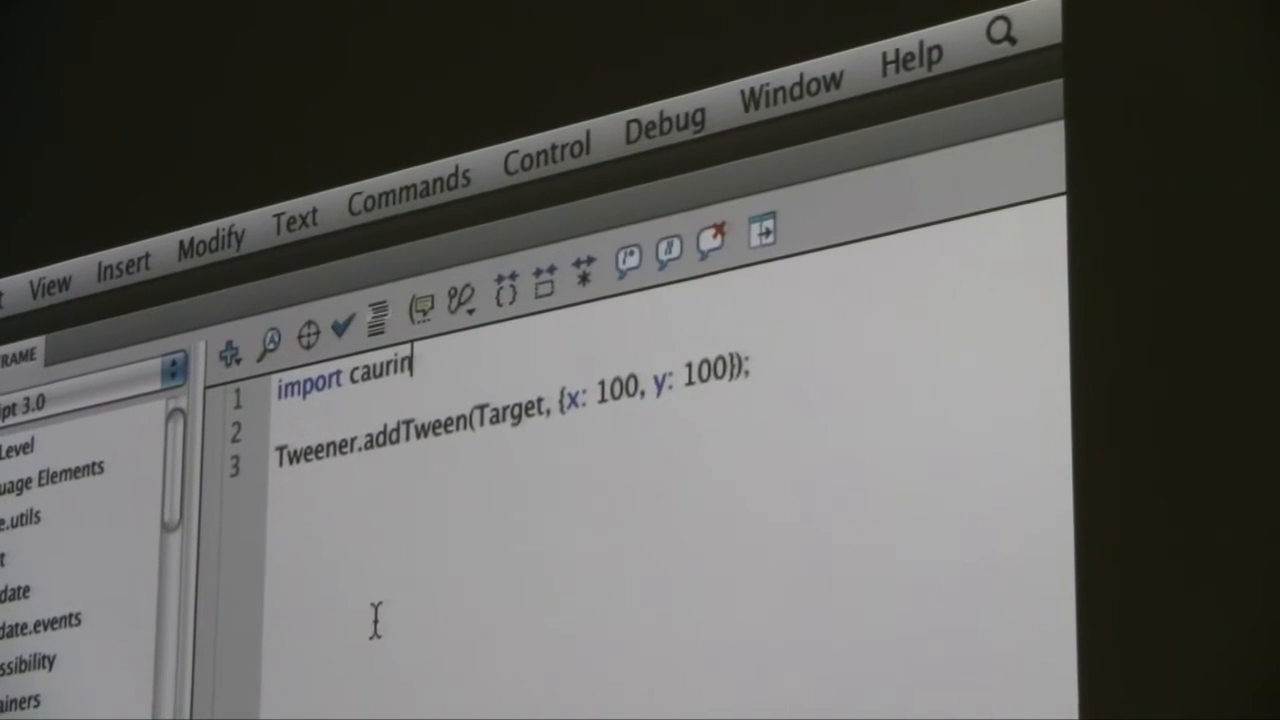
{"action": "type", "text": "a.transitions."}
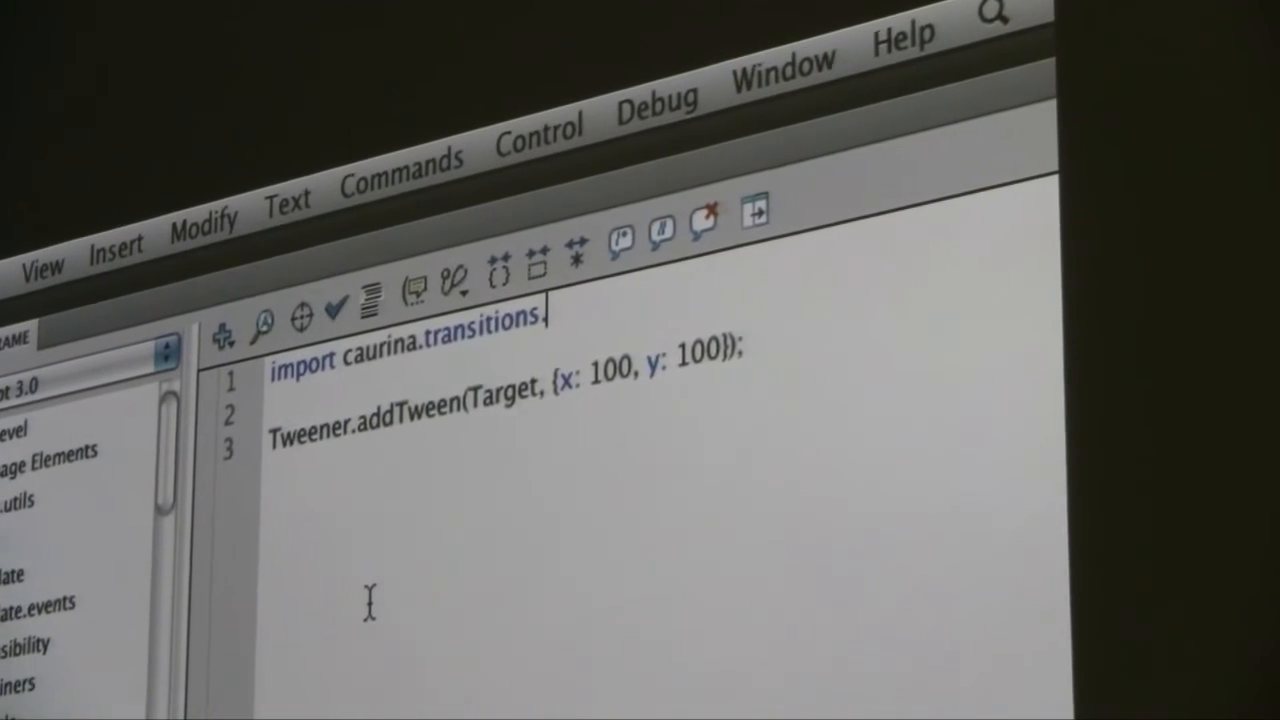
{"action": "type", "text": "Tweeen"}
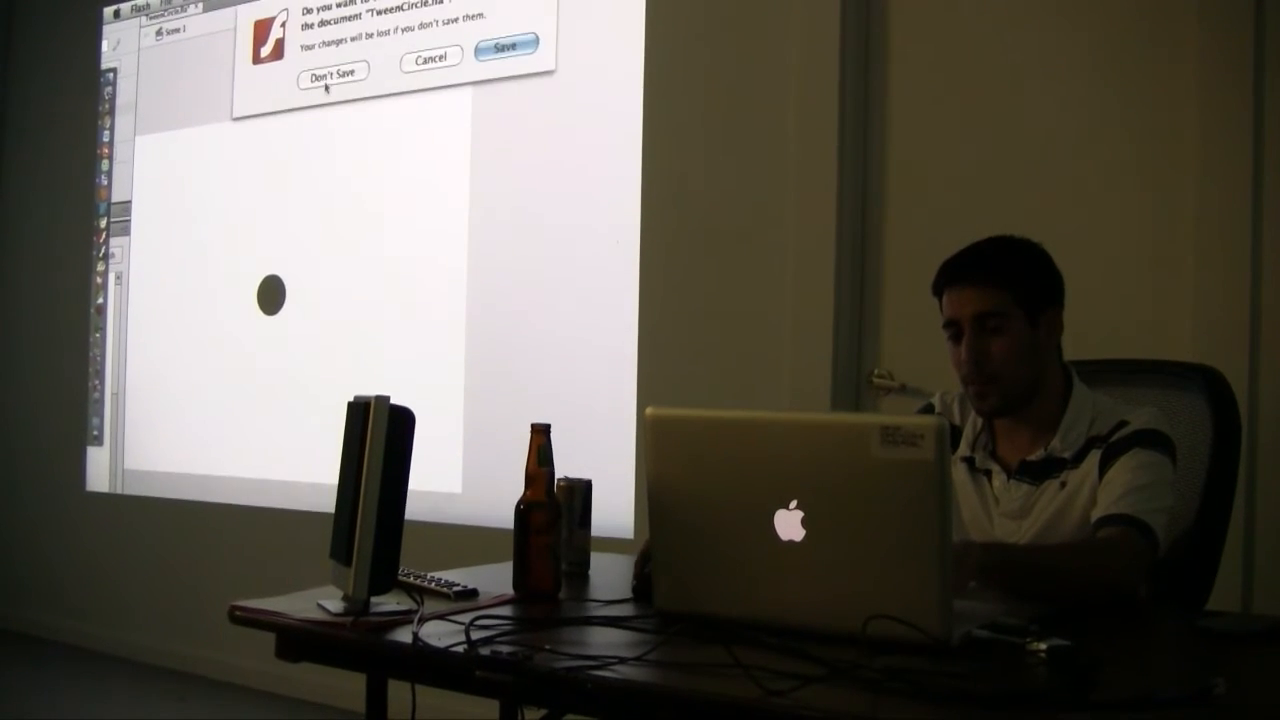
{"action": "left_click", "coordinate": [332, 72]}
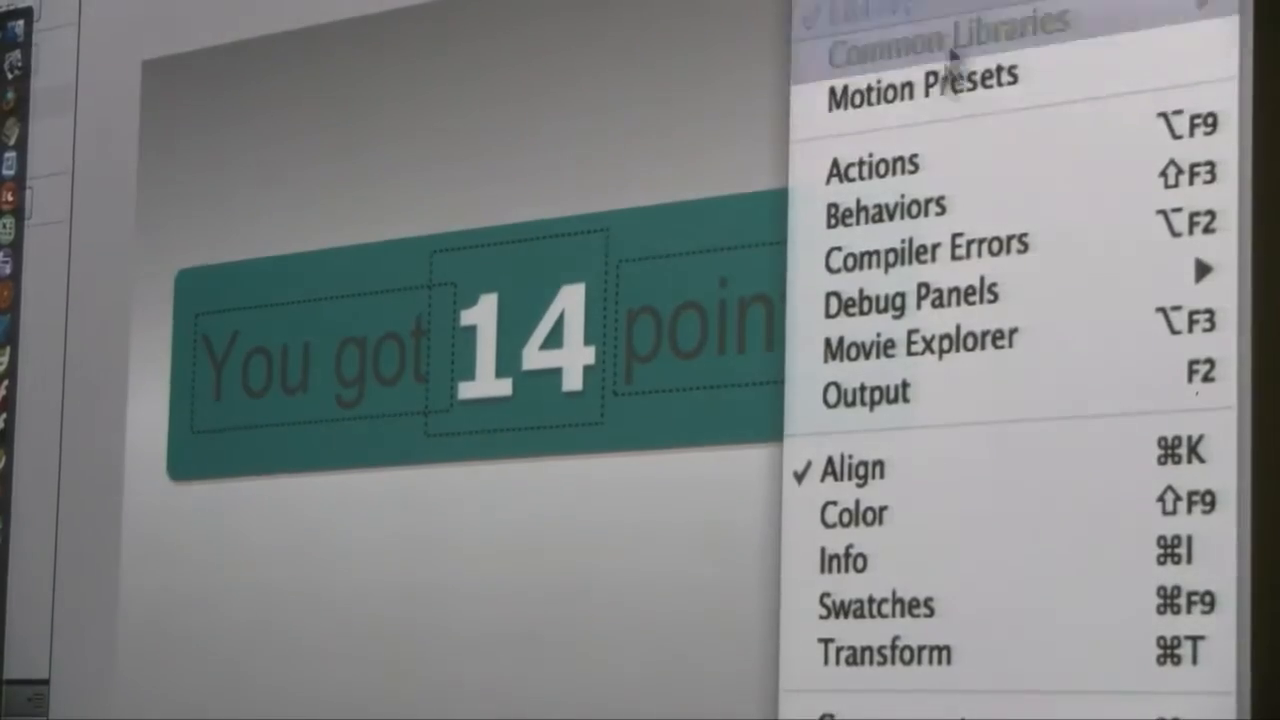
Step: Use the Window menu to bring up the panel for the scoreboard count-up demo
{"action": "left_click", "coordinate": [872, 164]}
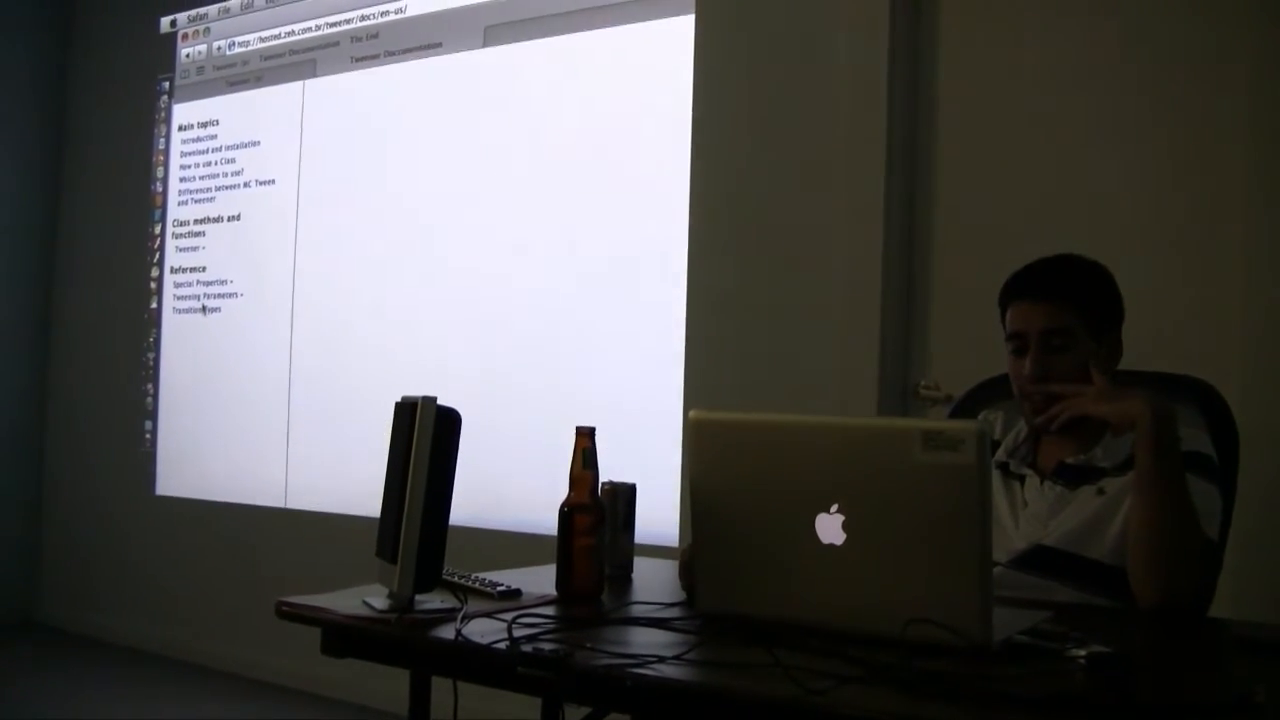
Step: Open Special Properties in the Tweener docs and scroll to the TextShortcuts property table
{"action": "left_click", "coordinate": [204, 296]}
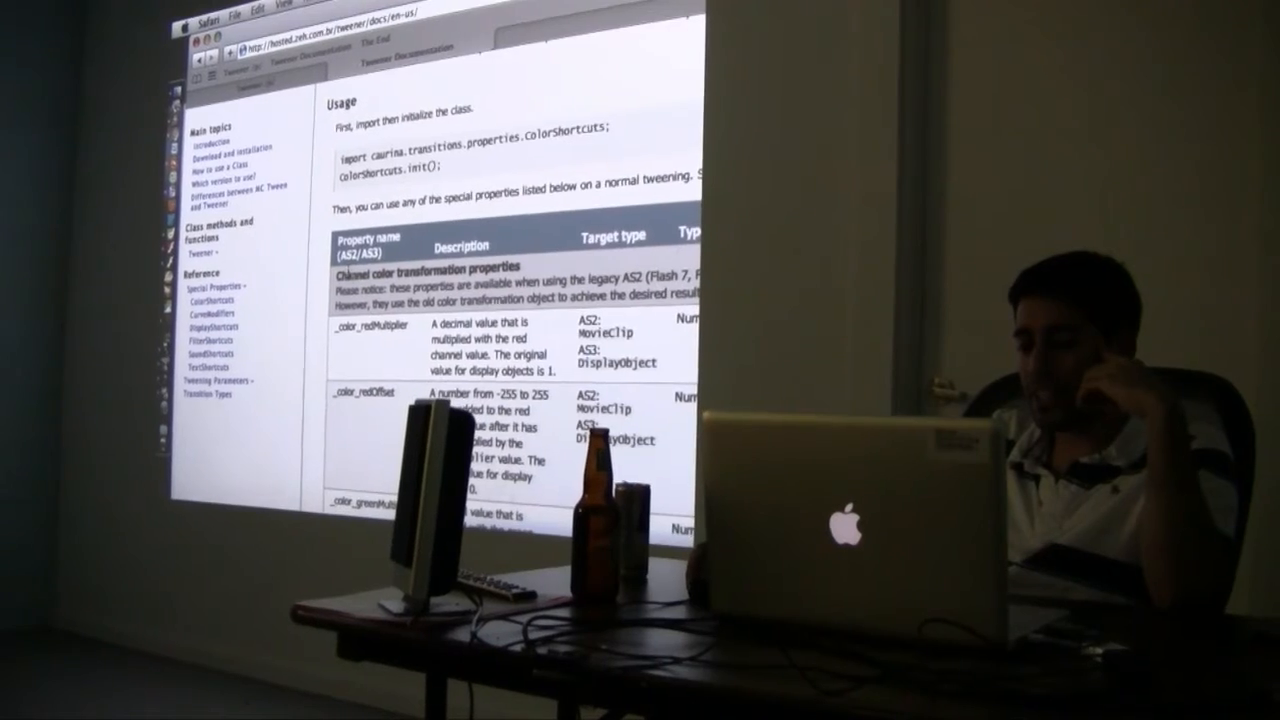
{"action": "scroll", "scroll_direction": "down", "scroll_amount": 3}
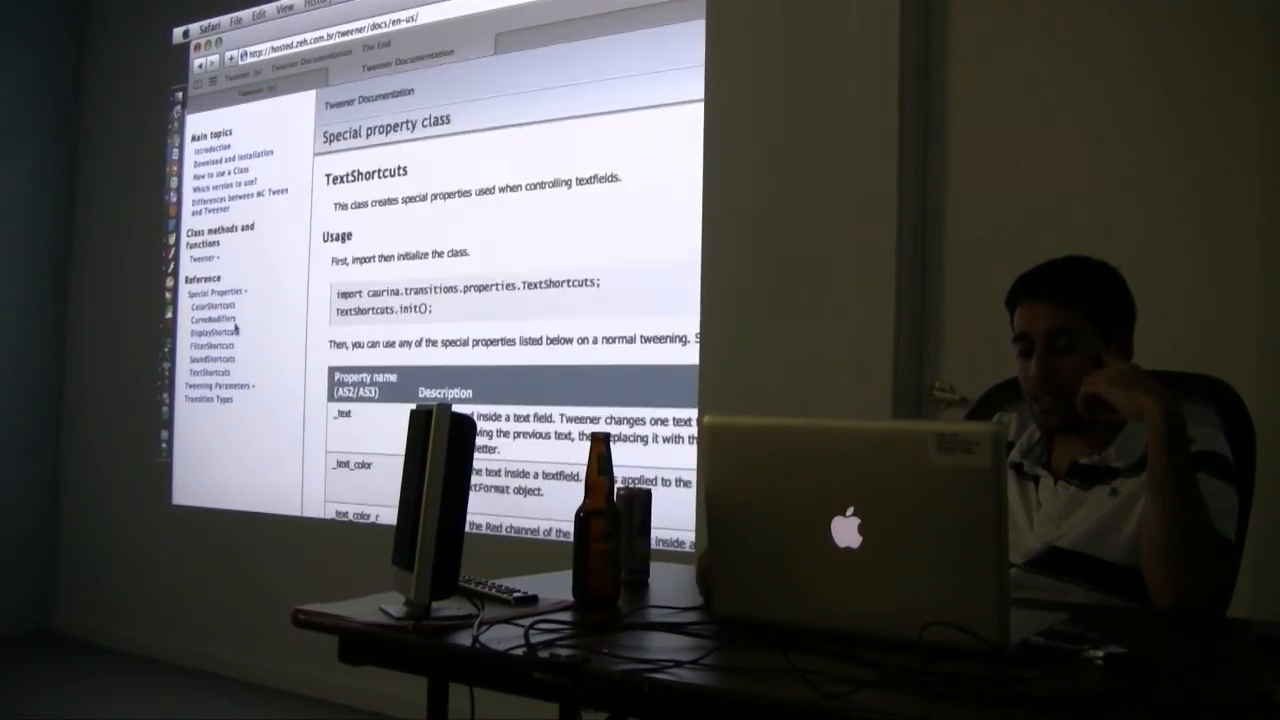
{"action": "scroll", "scroll_direction": "down", "scroll_amount": 3}
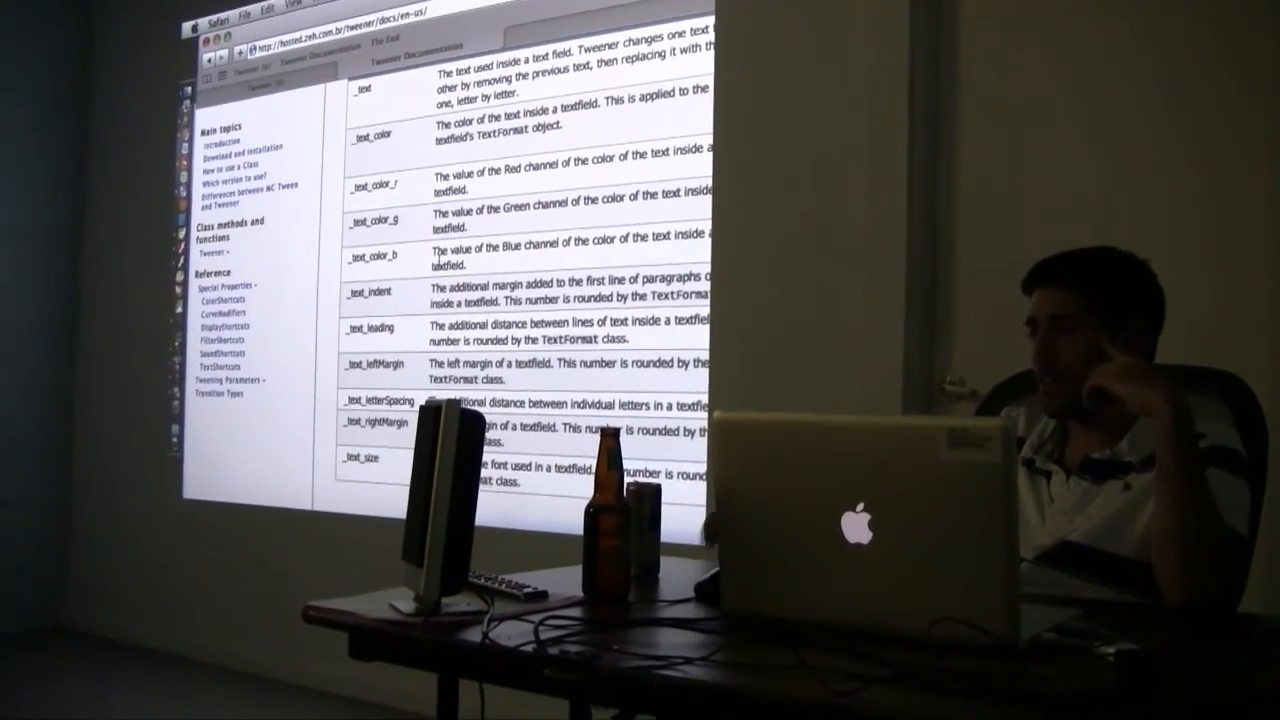